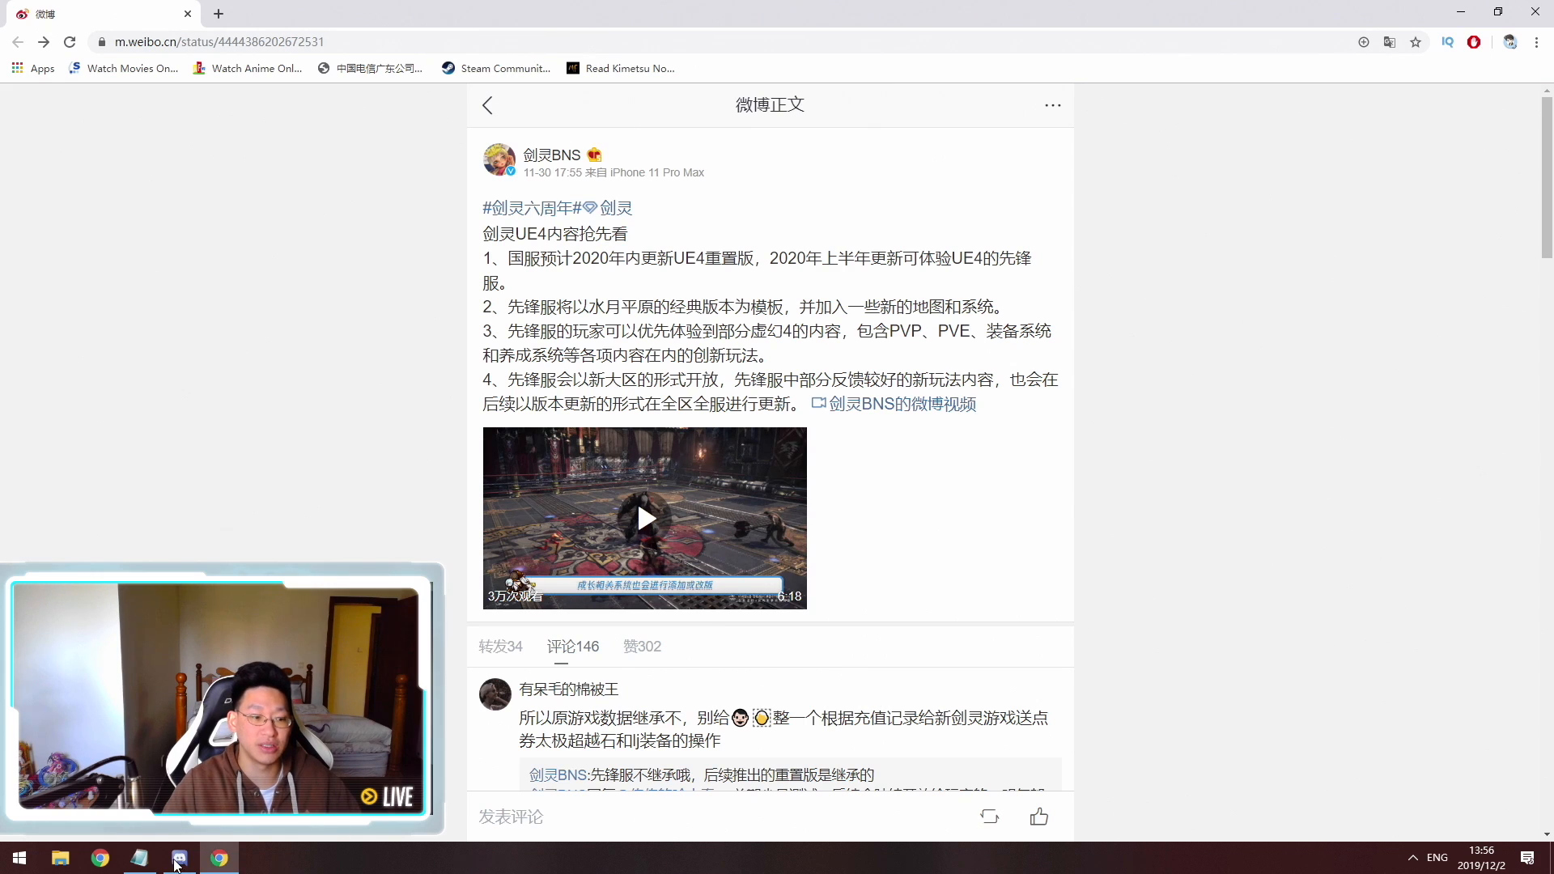
click(178, 858)
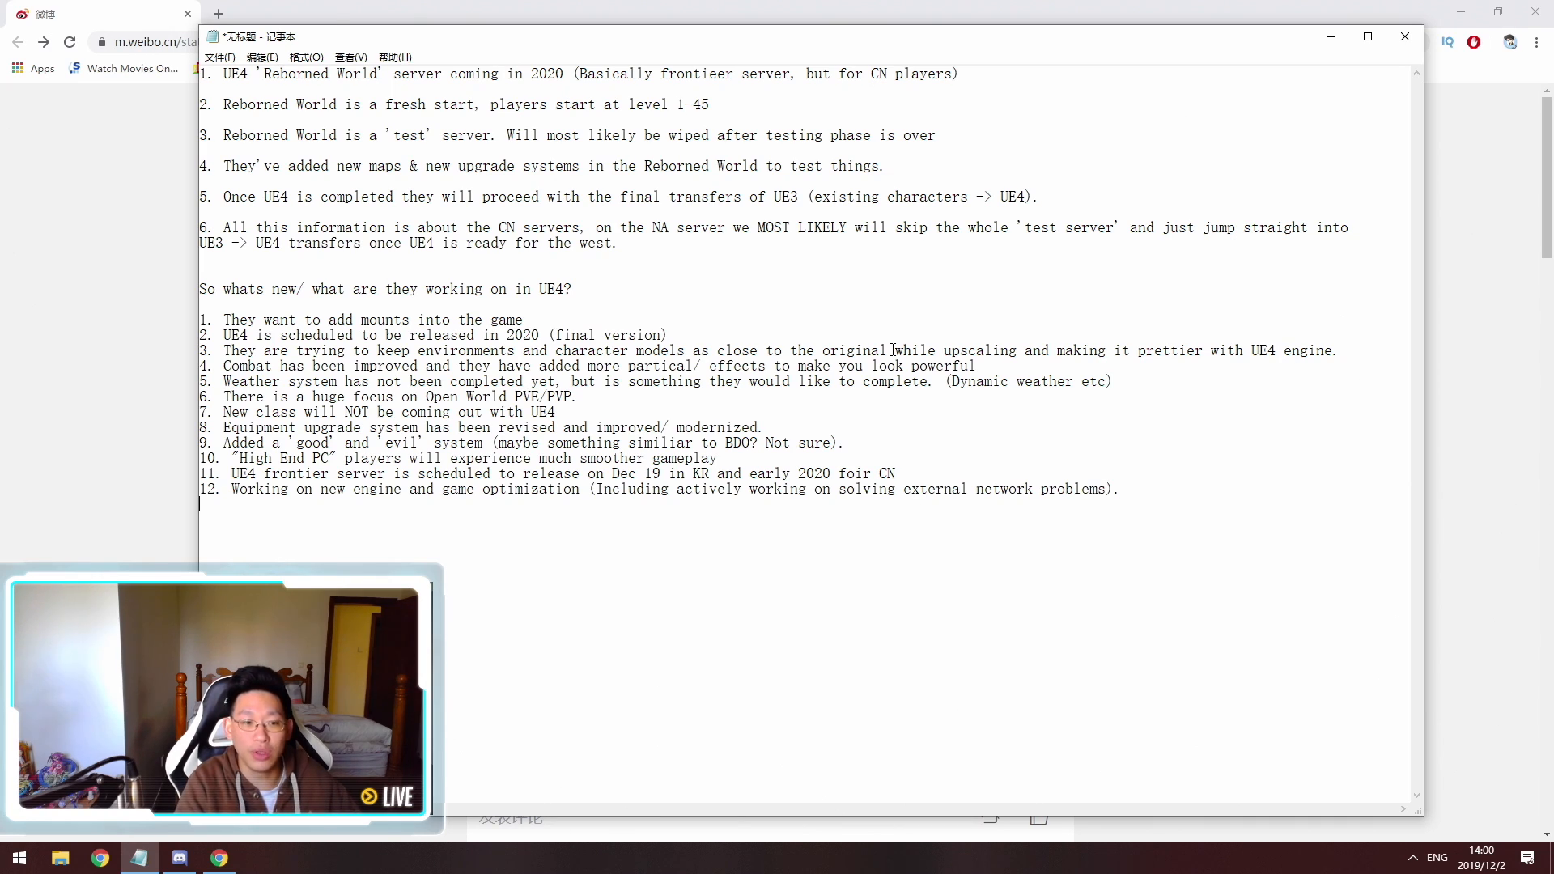
mouse_move(941, 294)
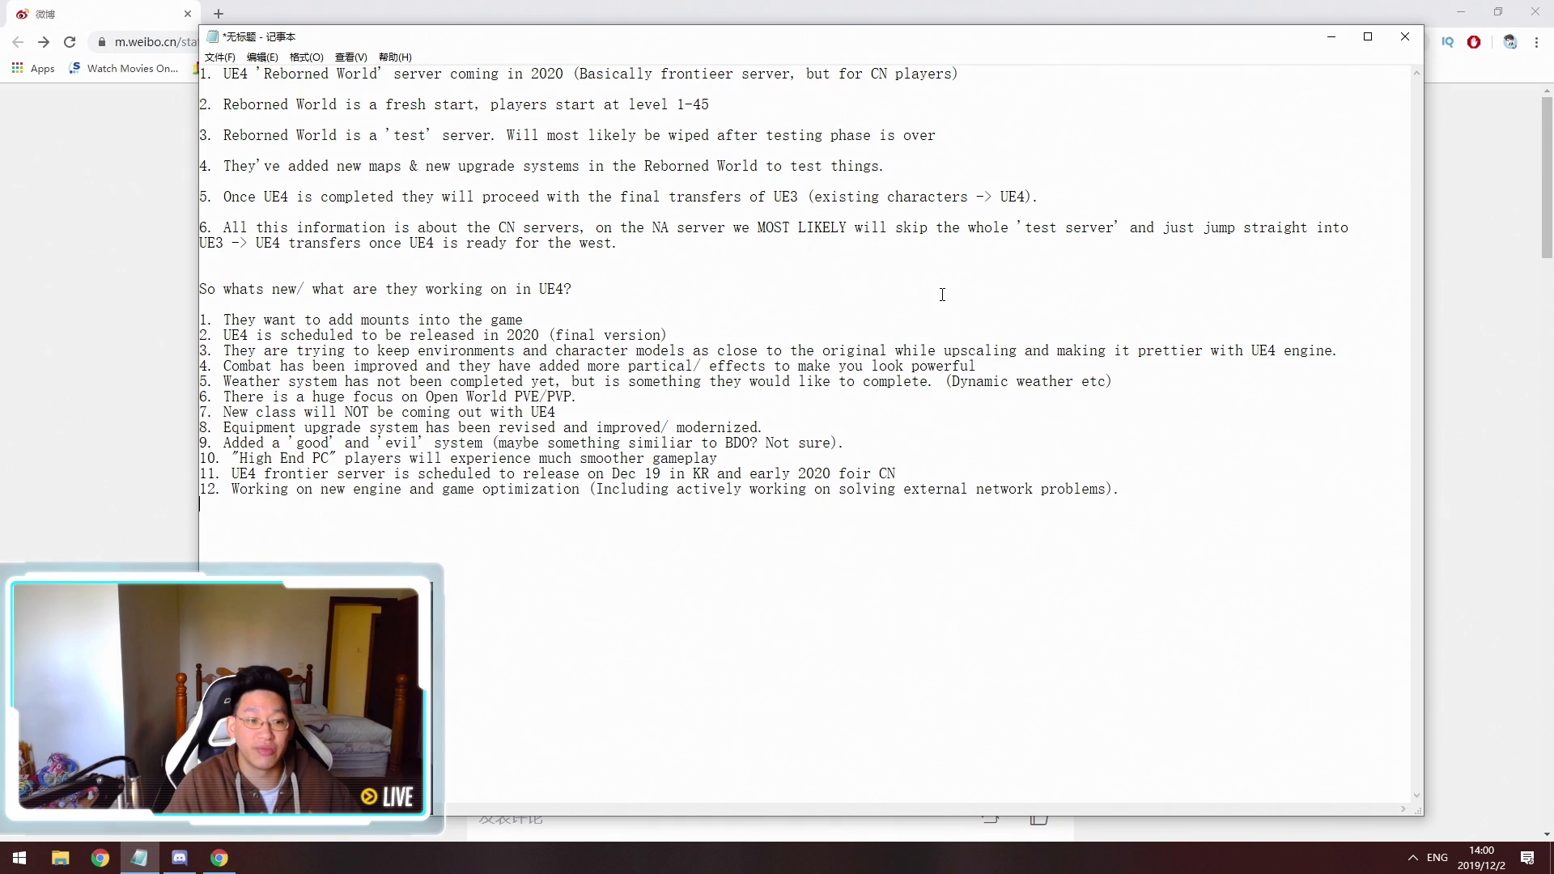